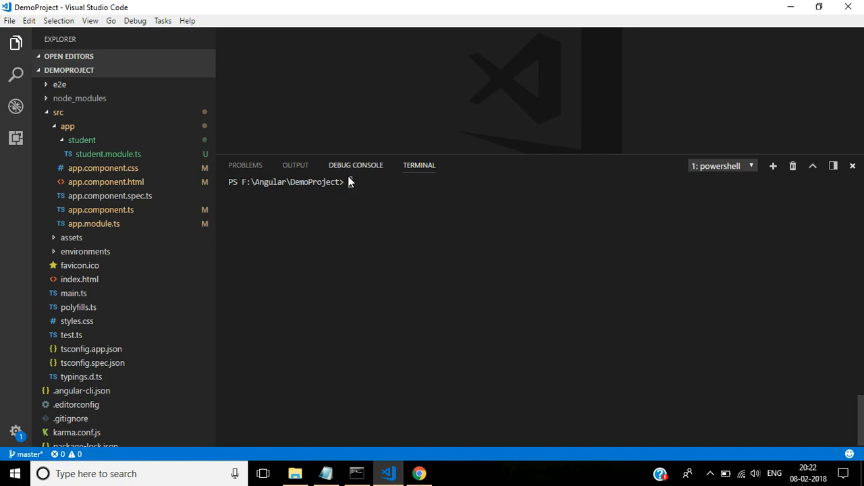
Discard 'ng generate module customer' in the terminal and start the short form 'ng g m customer'.
{"action": "type", "text": "ng generate mod"}
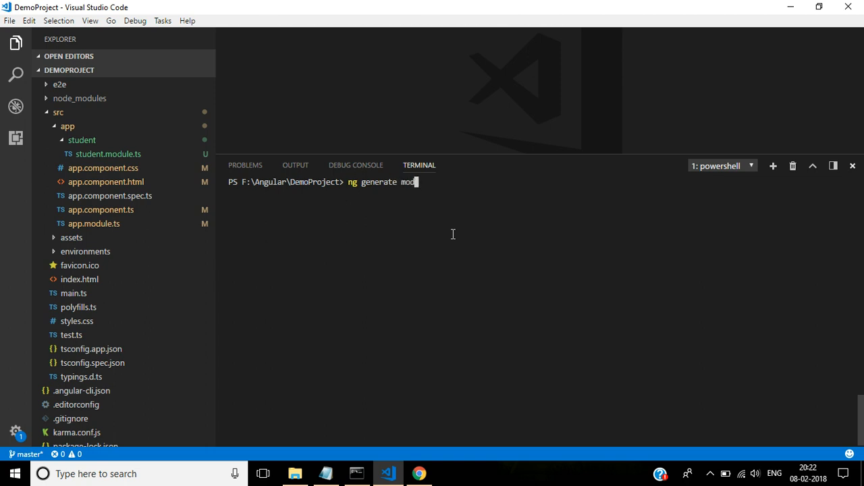
{"action": "type", "text": "ule"}
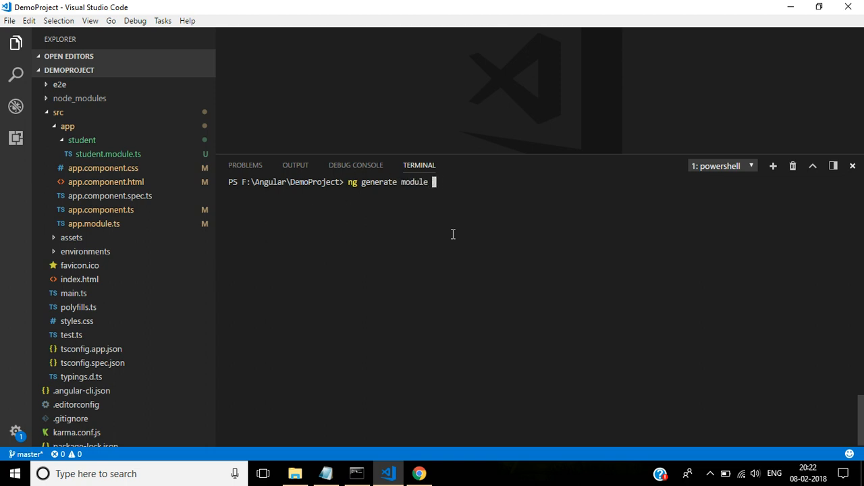
{"action": "type", "text": "customer"}
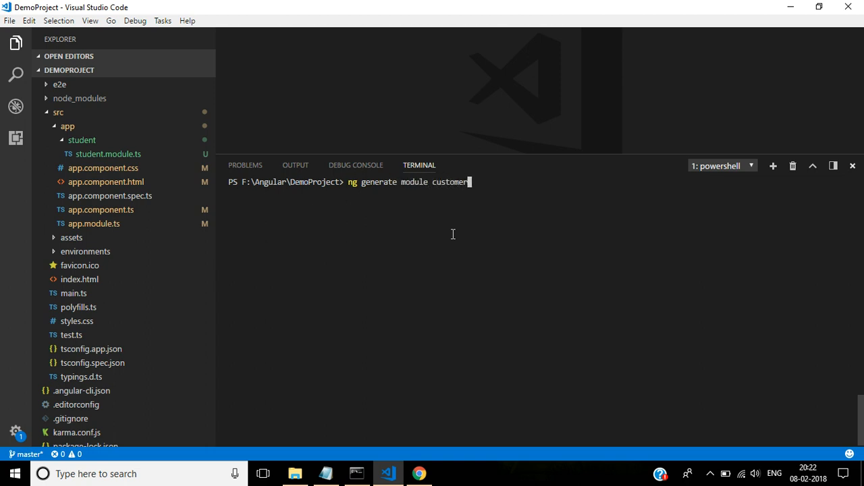
{"action": "key", "text": "BackSpace"}
{"action": "type", "text": "ng g m"}
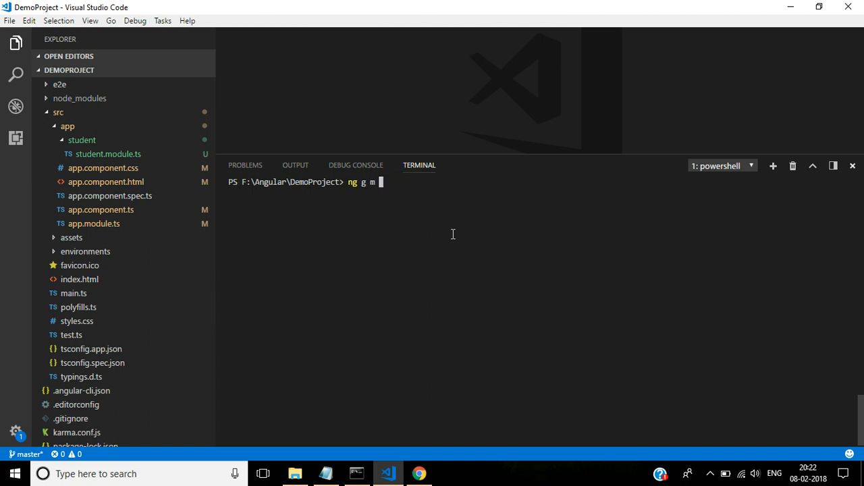
{"action": "type", "text": "customer"}
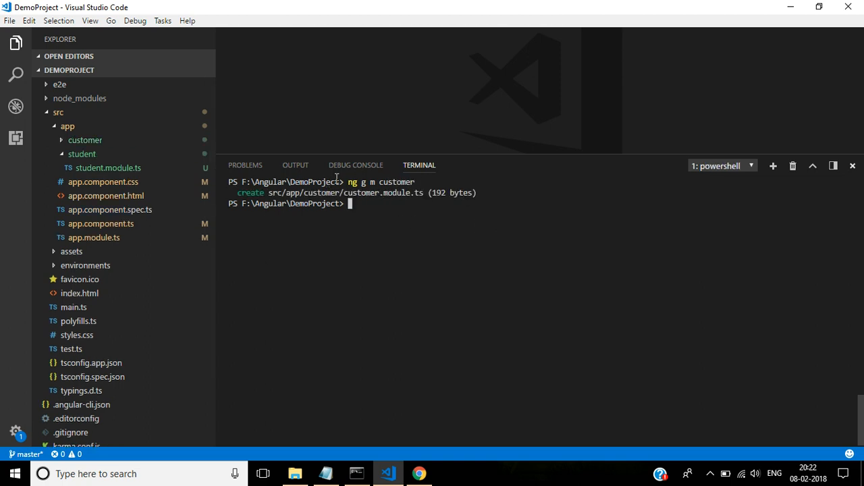
{"action": "mouse_move", "coordinate": [372, 196]}
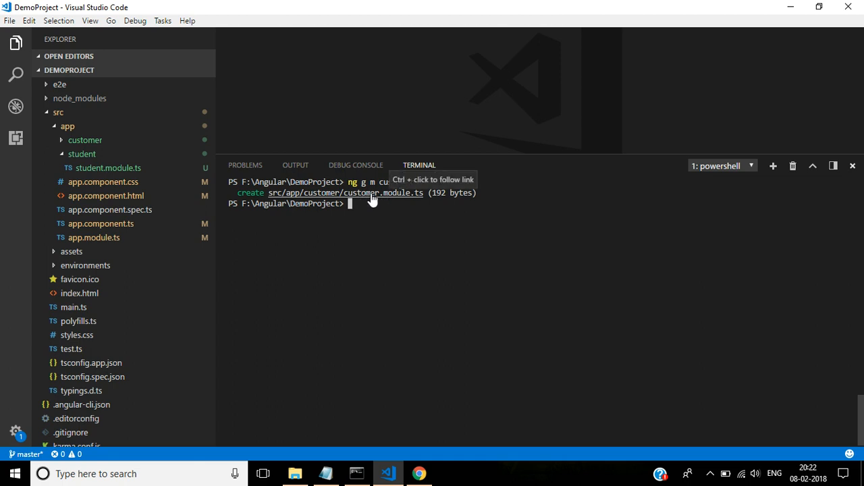
{"action": "mouse_move", "coordinate": [391, 222]}
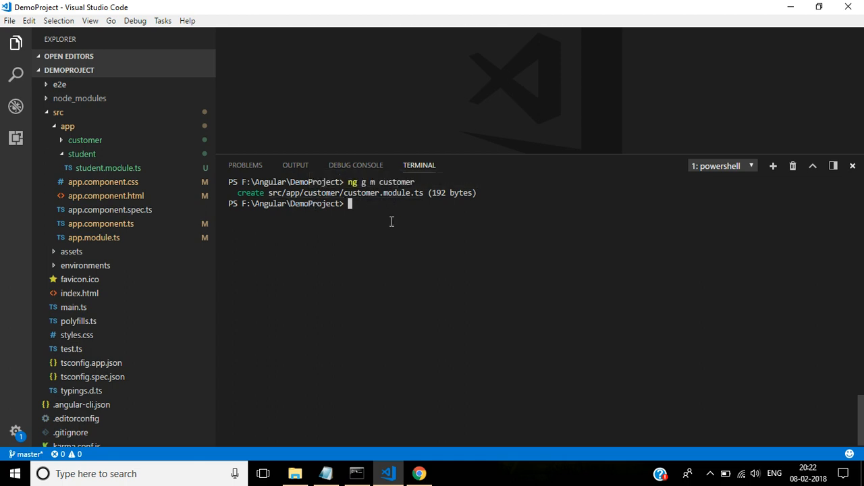
{"action": "mouse_move", "coordinate": [403, 207]}
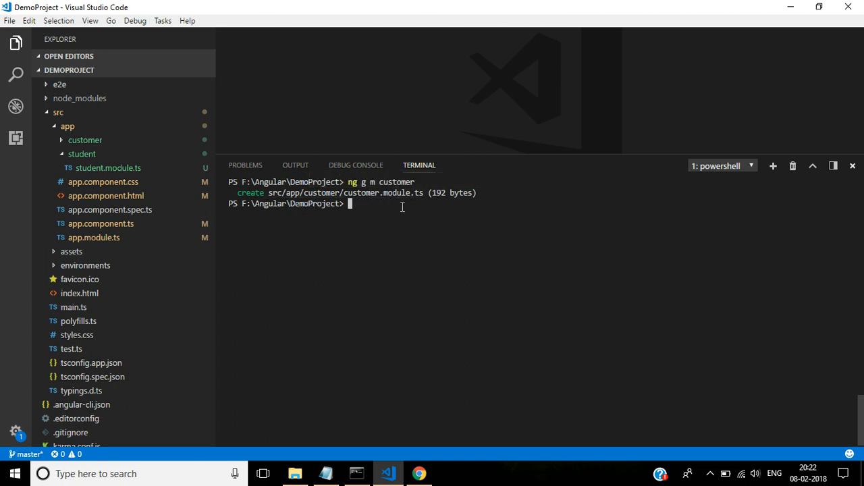
{"action": "mouse_move", "coordinate": [379, 236]}
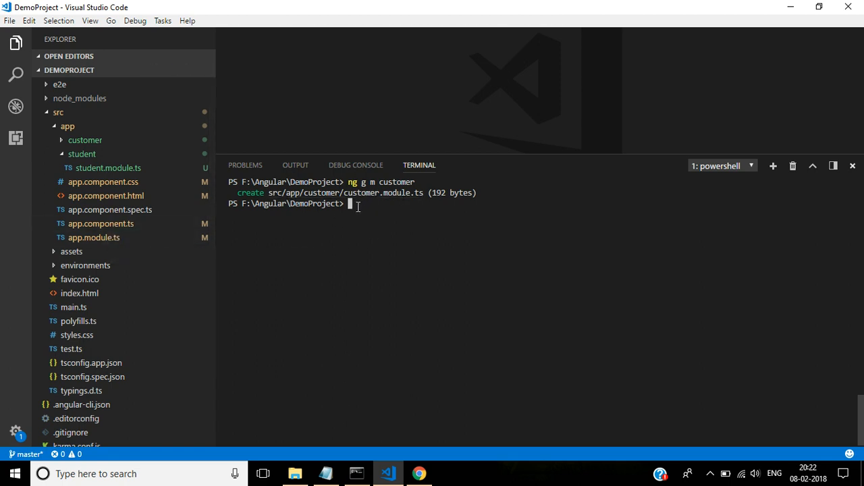
{"action": "mouse_move", "coordinate": [366, 213]}
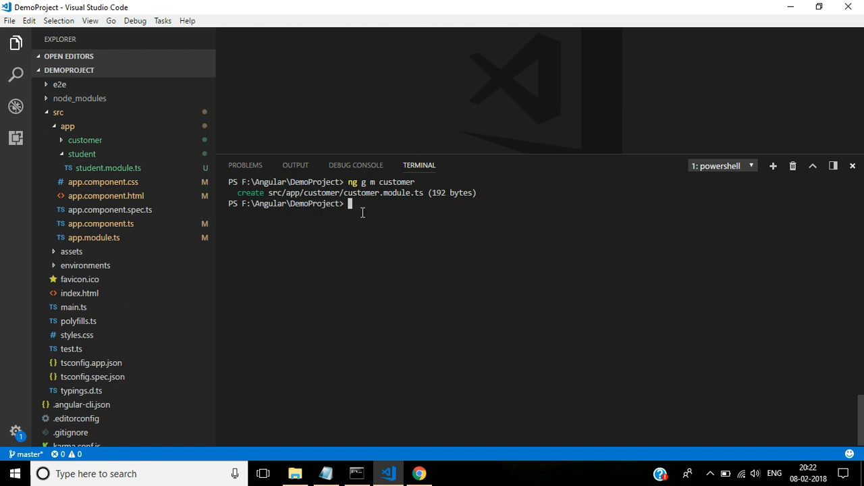
{"action": "mouse_move", "coordinate": [371, 200]}
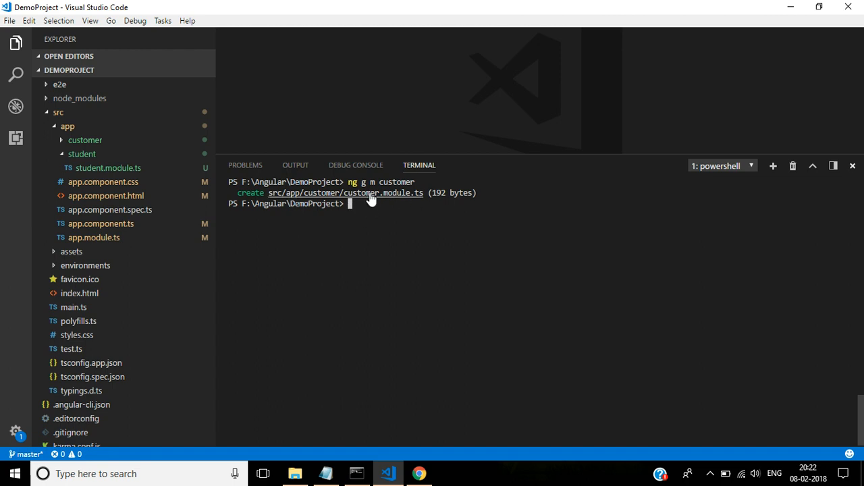
{"action": "mouse_move", "coordinate": [113, 234]}
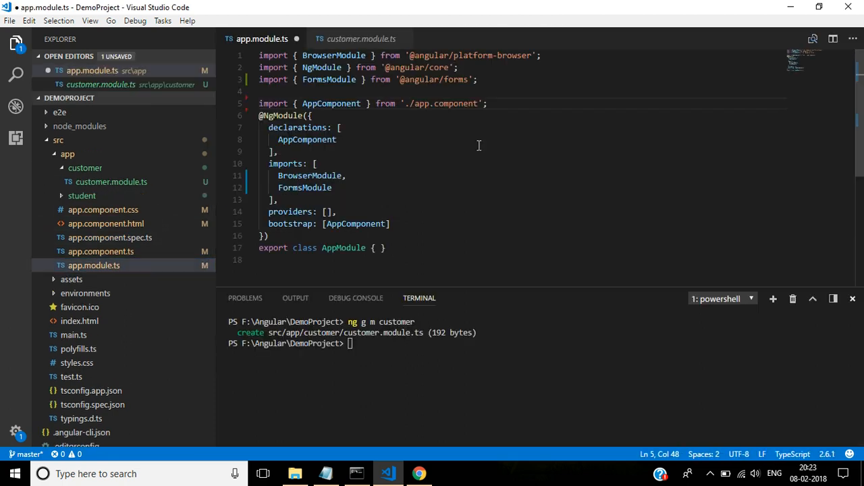
{"action": "mouse_move", "coordinate": [518, 113]}
{"action": "type", "text": "CustomerModule"}
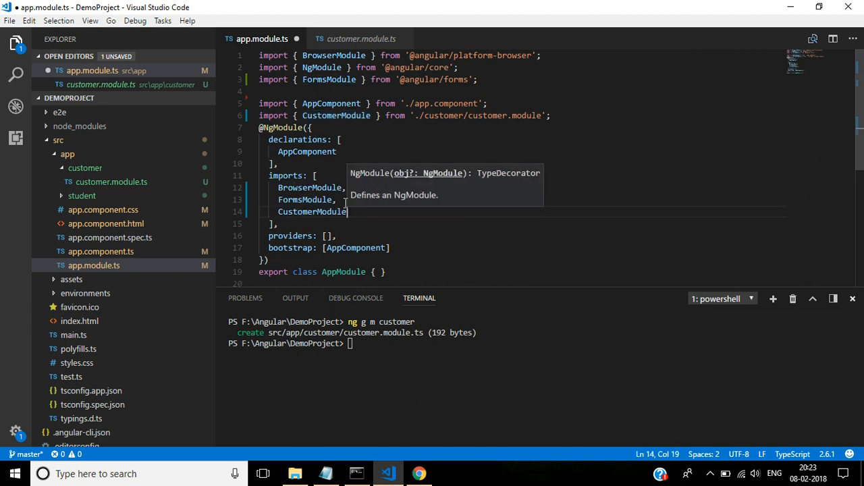
Save app.module.ts with CustomerModule imported and added to the imports array.
{"action": "key", "text": "ctrl+s"}
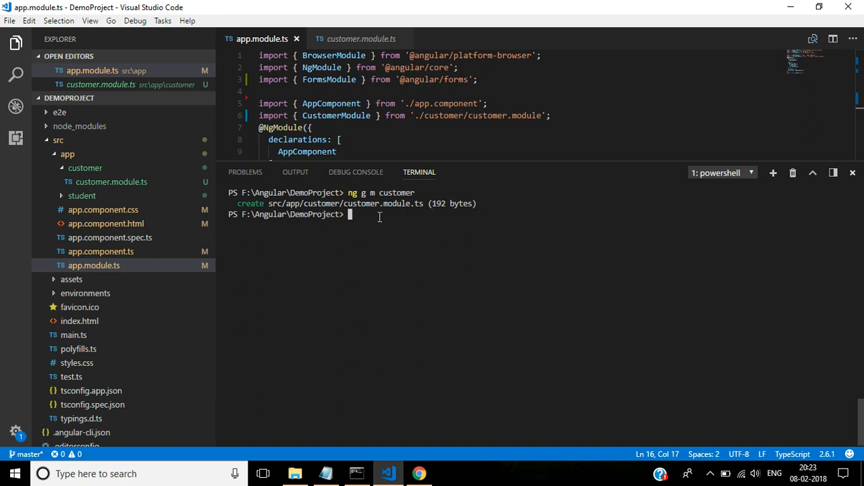
Enter the dry-run command 'ng g m employee -m=app.module -d' in the terminal.
{"action": "type", "text": "ng g"}
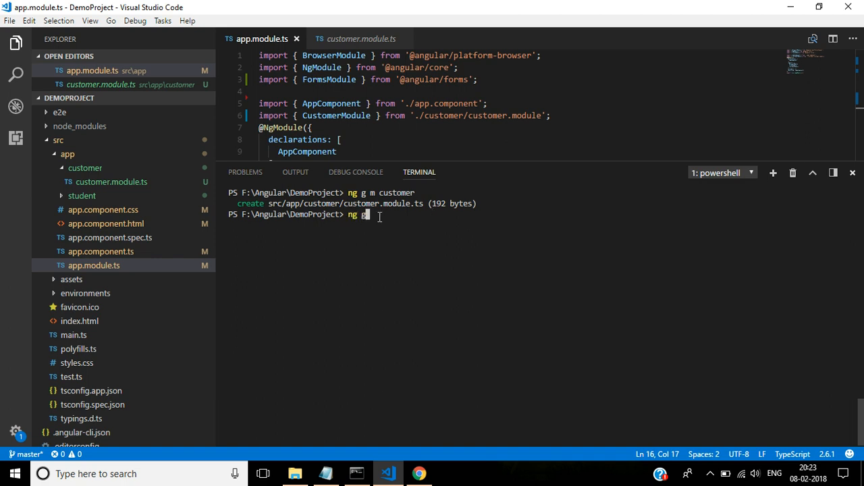
{"action": "type", "text": "m"}
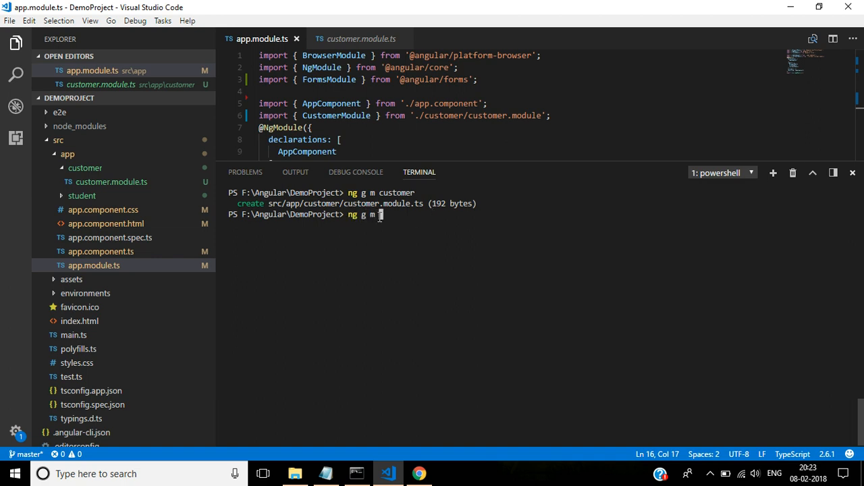
{"action": "type", "text": "s"}
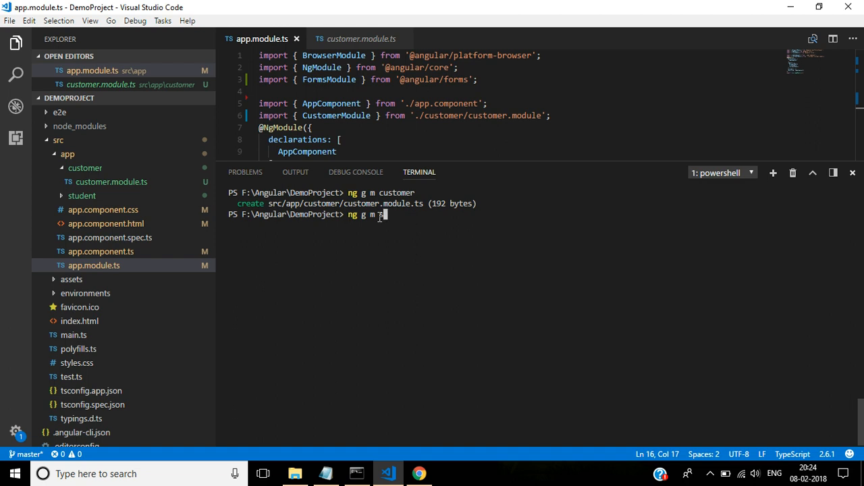
{"action": "type", "text": "employee"}
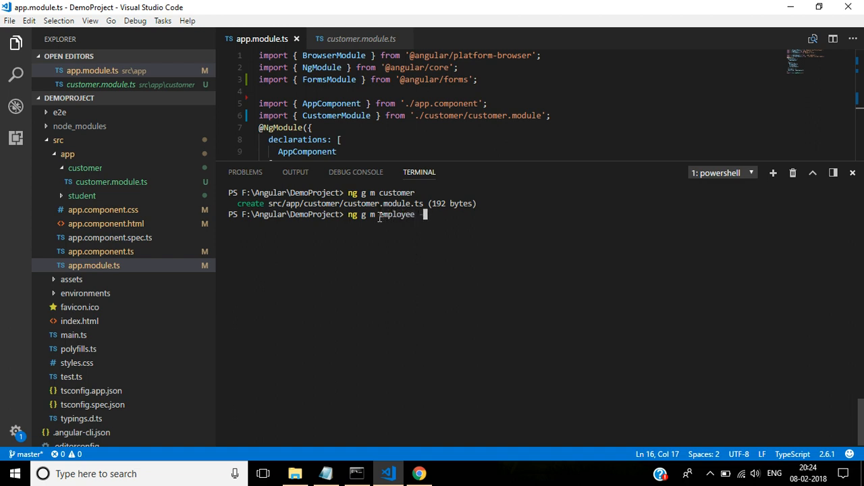
{"action": "type", "text": "-"}
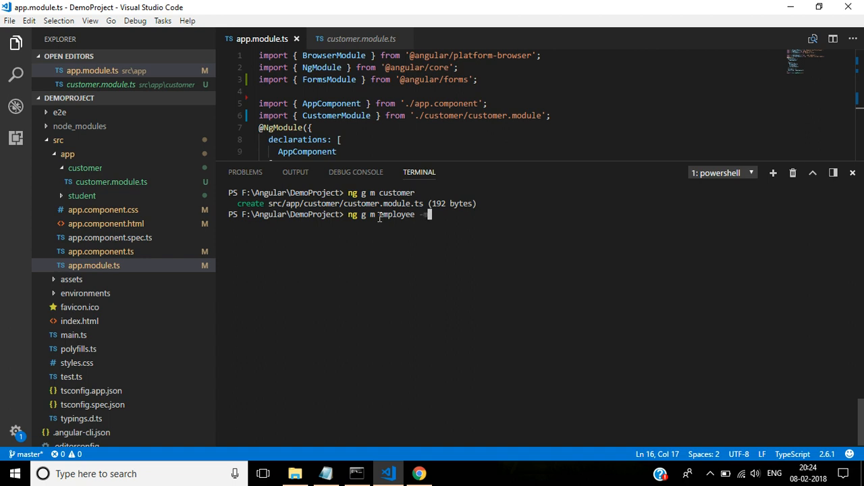
{"action": "type", "text": "m"}
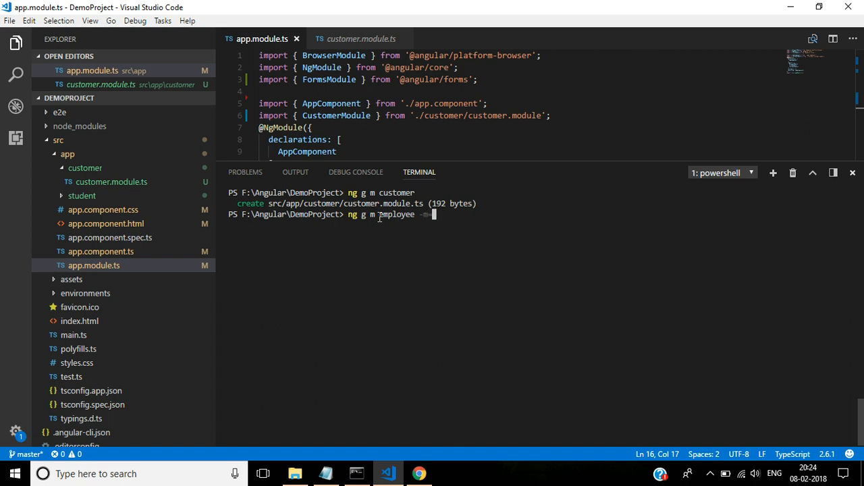
{"action": "type", "text": "app."}
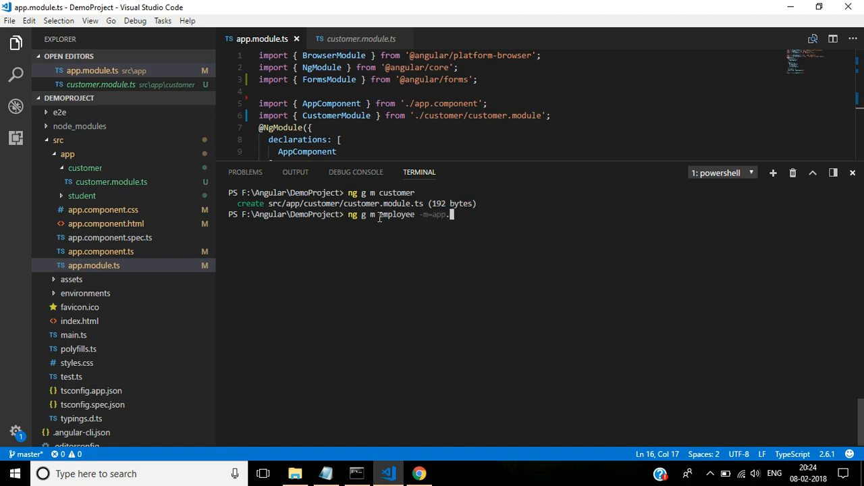
{"action": "type", "text": "module"}
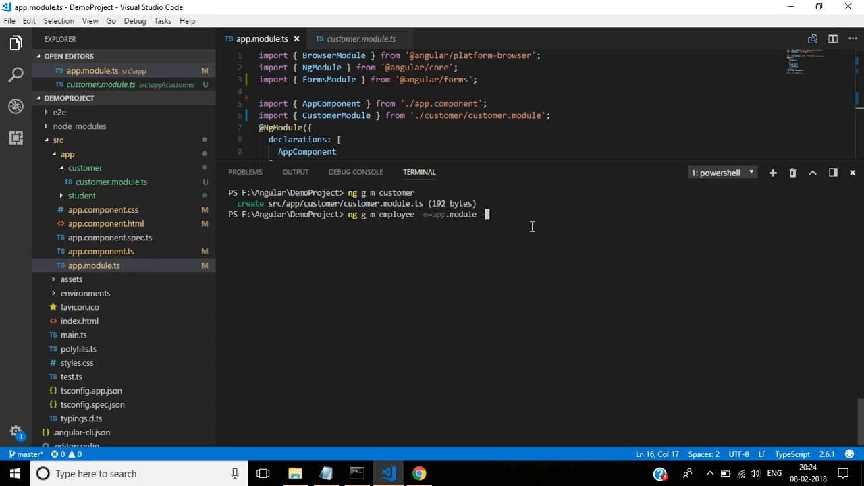
{"action": "type", "text": "-c"}
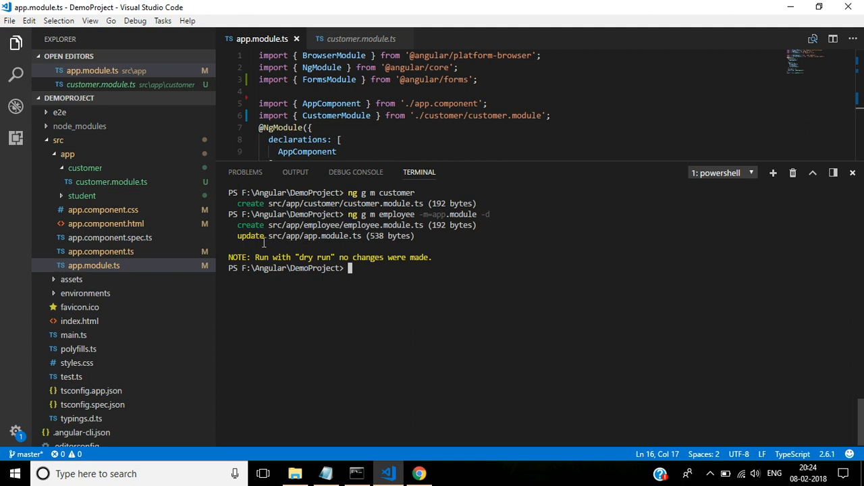
{"action": "mouse_move", "coordinate": [345, 249]}
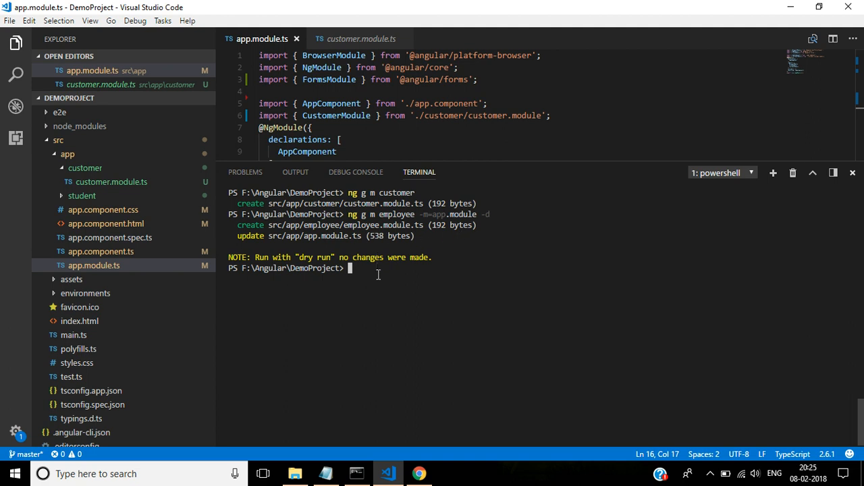
{"action": "mouse_move", "coordinate": [462, 264]}
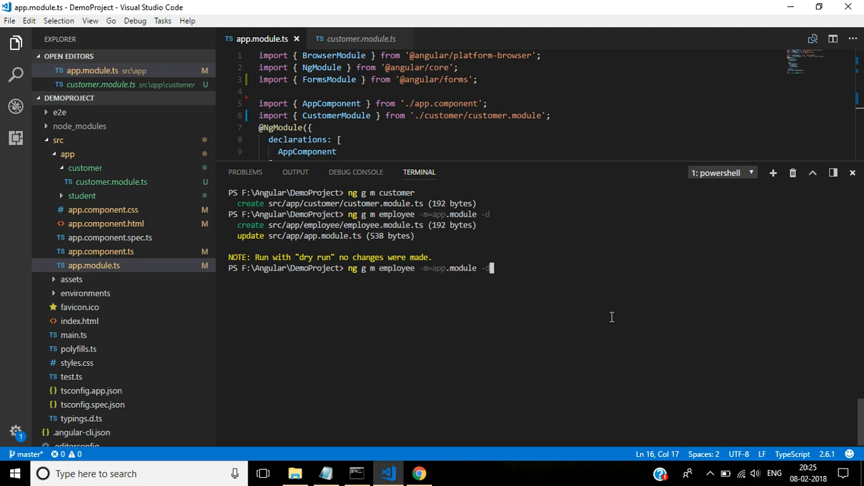
Add the --spec=true option to the employee module dry-run command.
{"action": "type", "text": "--spec=true"}
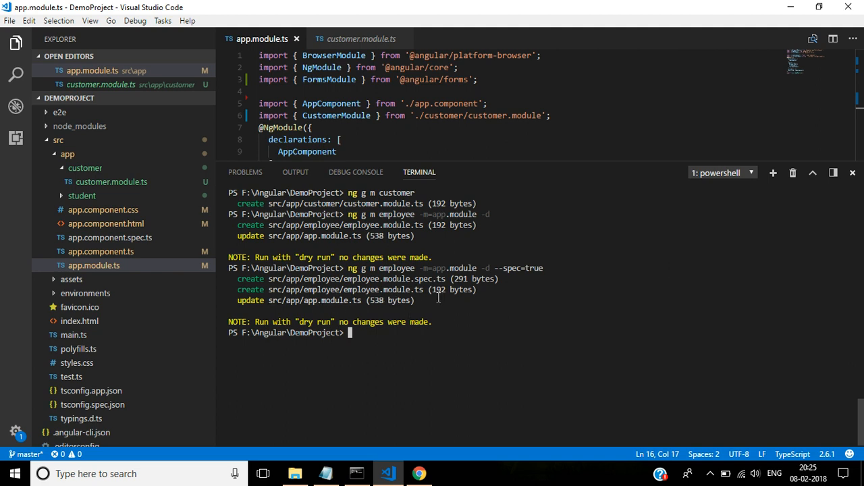
{"action": "mouse_move", "coordinate": [310, 308]}
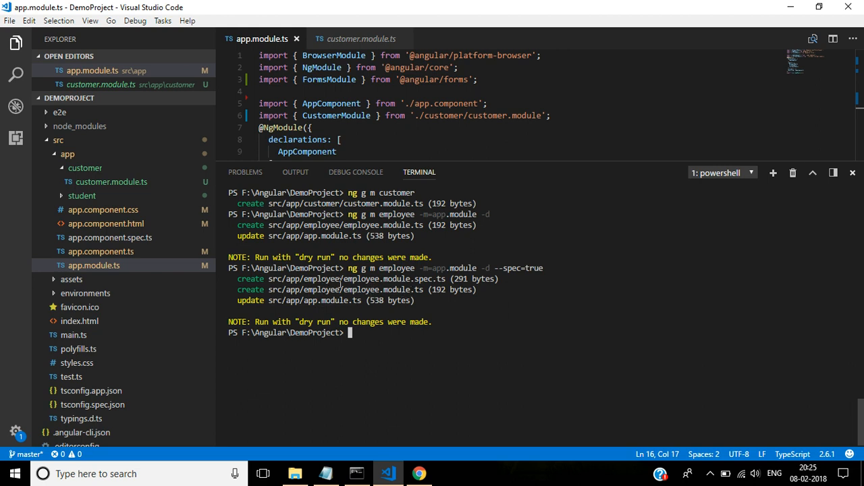
{"action": "mouse_move", "coordinate": [390, 289]}
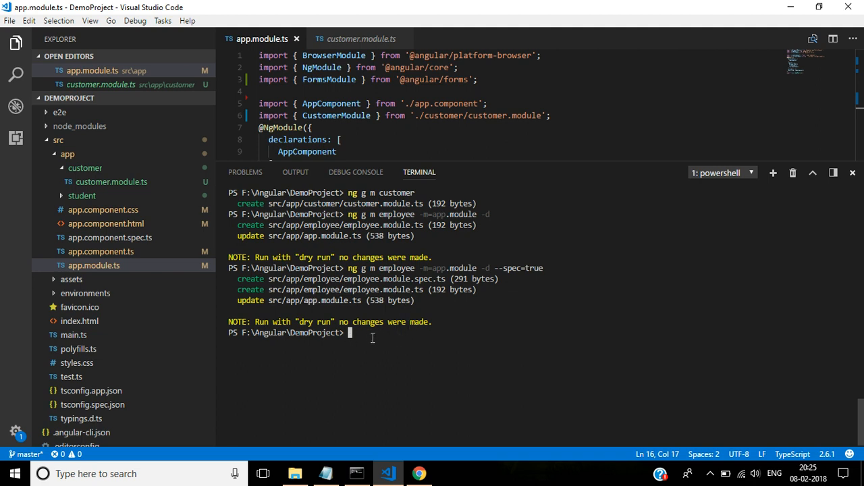
Rerun the employee dry run with --spec=true plus --flat=true.
{"action": "type", "text": "ng g m employee -m=app.module -d --spec=true"}
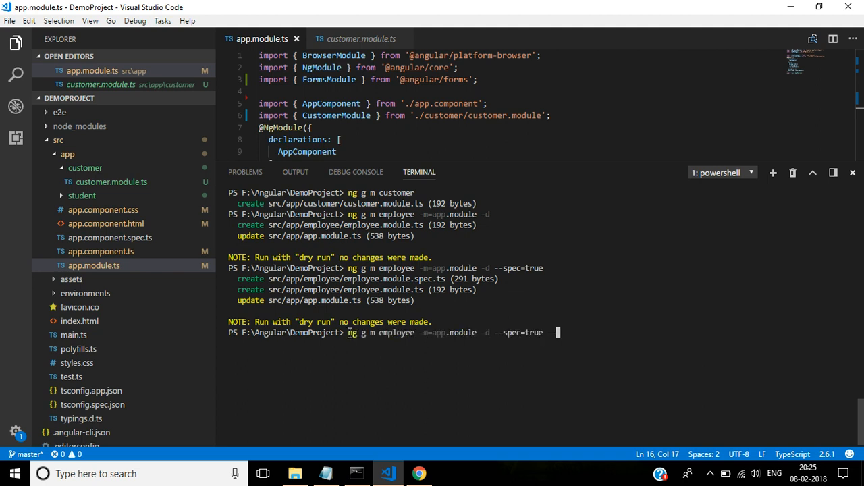
{"action": "type", "text": "--flat="}
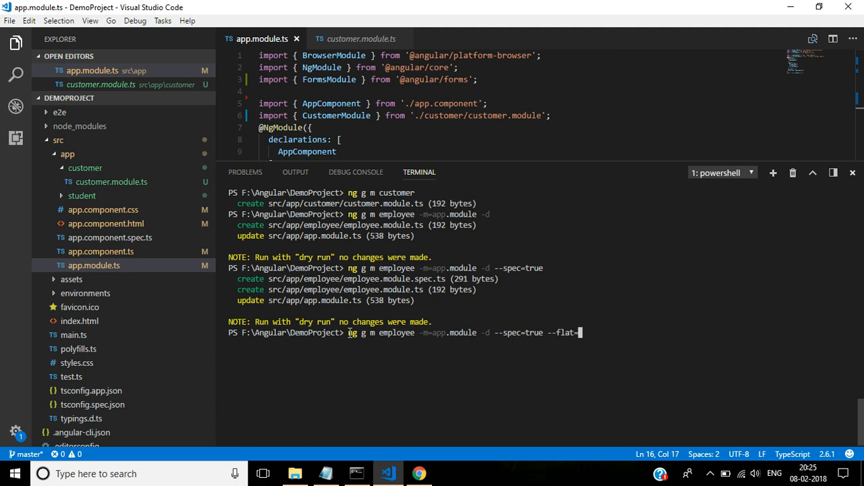
{"action": "type", "text": "true"}
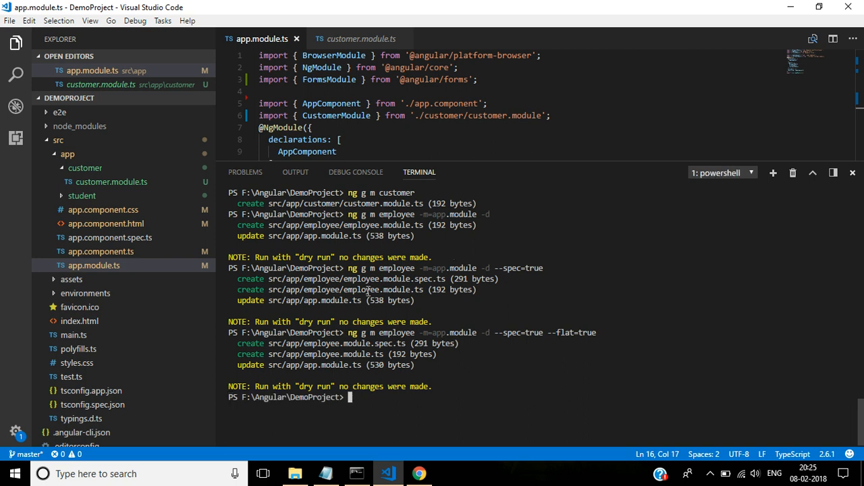
{"action": "mouse_move", "coordinate": [402, 344]}
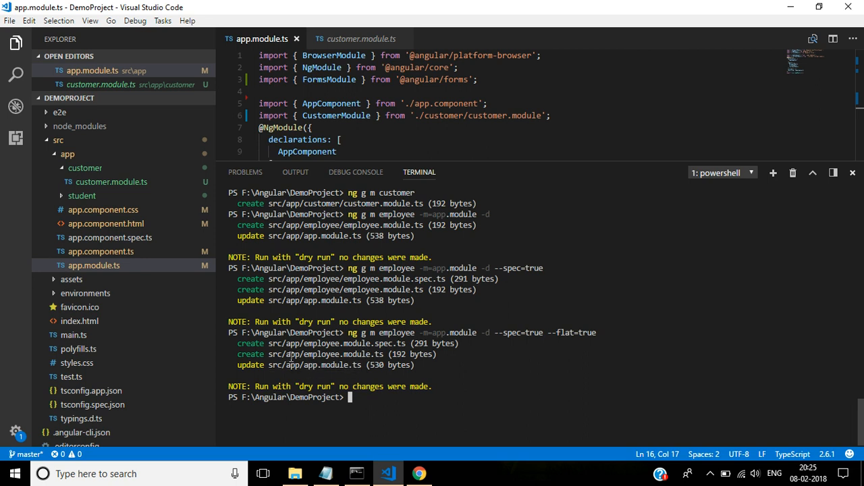
{"action": "mouse_move", "coordinate": [321, 368]}
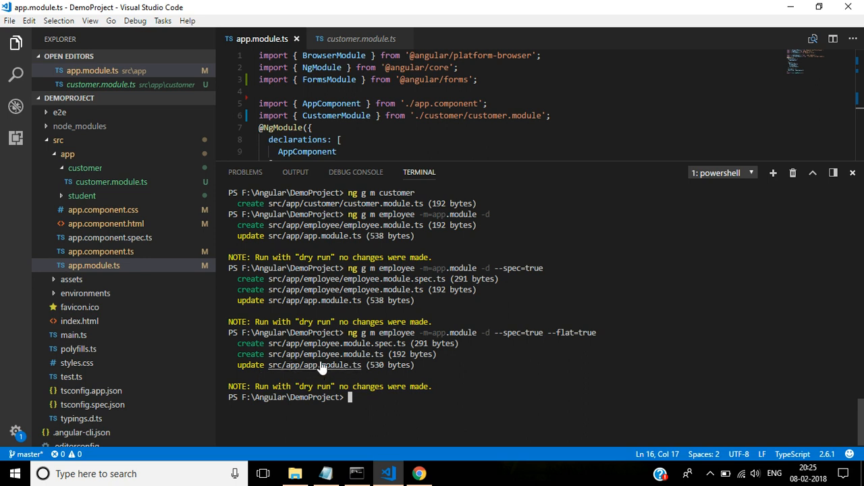
{"action": "mouse_move", "coordinate": [389, 385]}
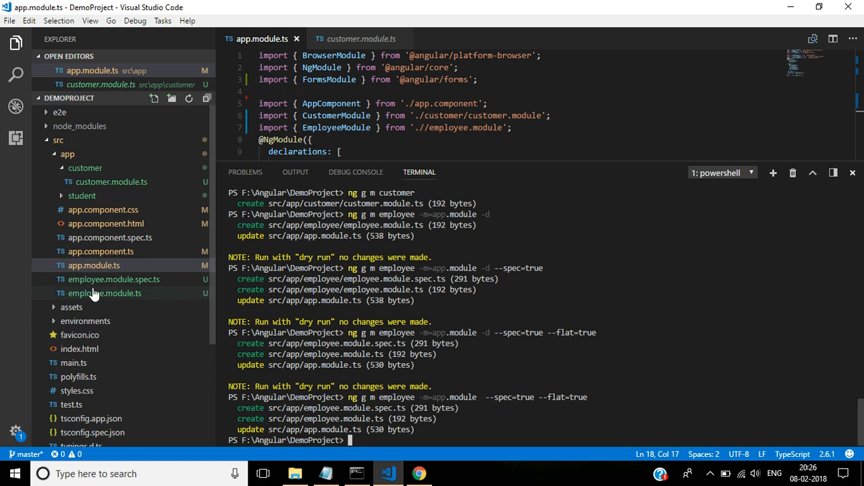
Check the newly created employee.module.ts and spec file in the Explorer.
{"action": "left_click", "coordinate": [93, 265]}
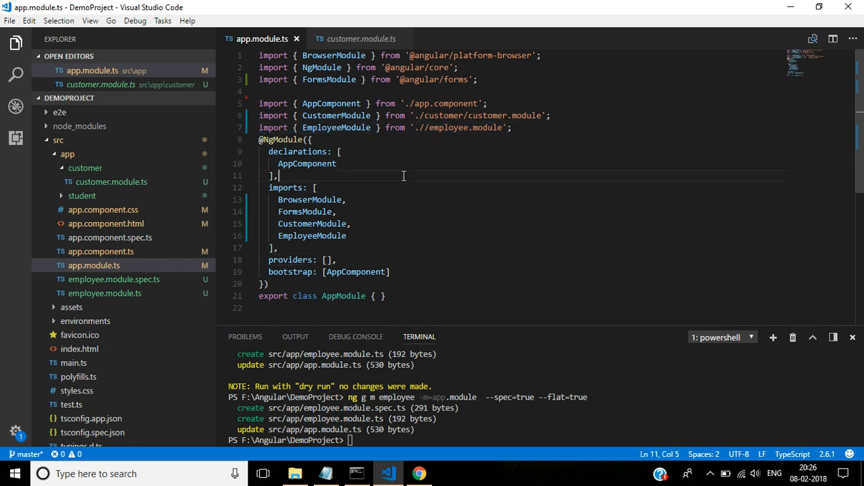
Scroll app.module.ts to see EmployeeModule beside CustomerModule in imports.
{"action": "scroll", "scroll_direction": "down", "scroll_amount": 3}
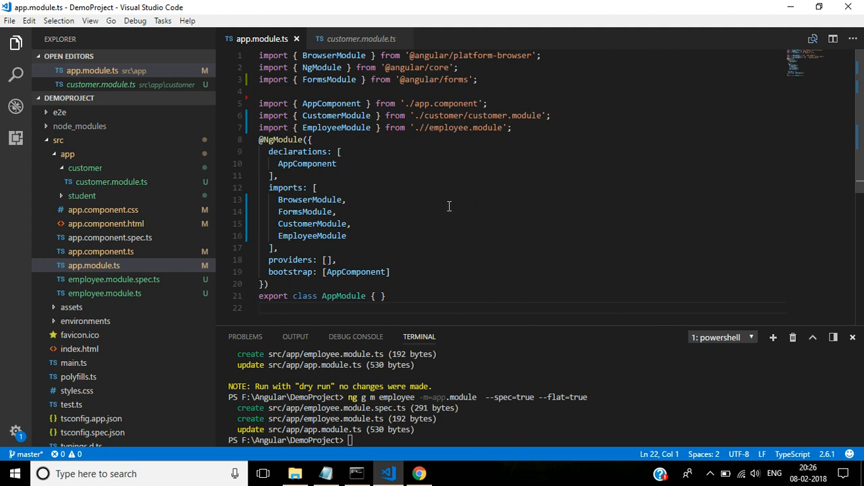
{"action": "mouse_move", "coordinate": [453, 205]}
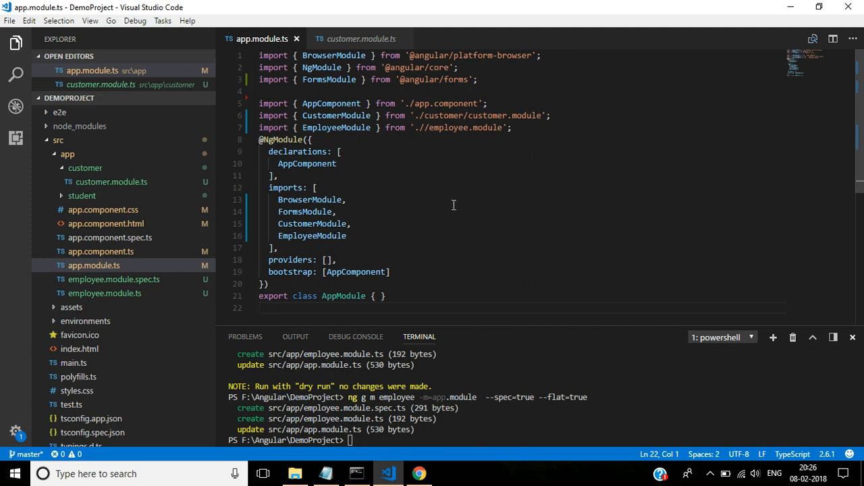